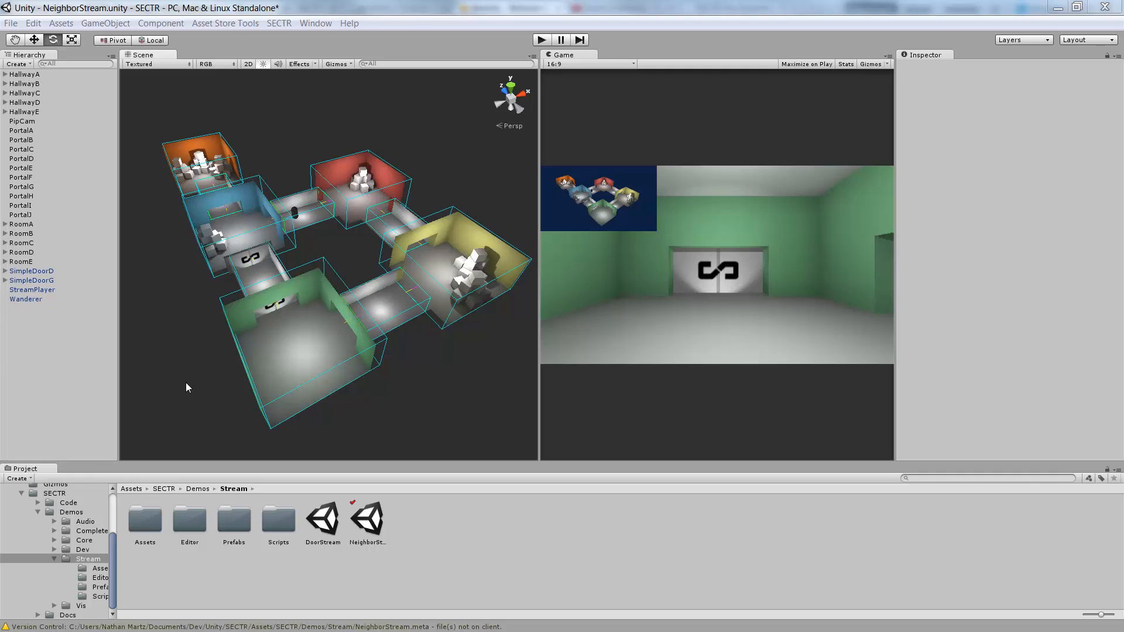
mouse_move(193, 344)
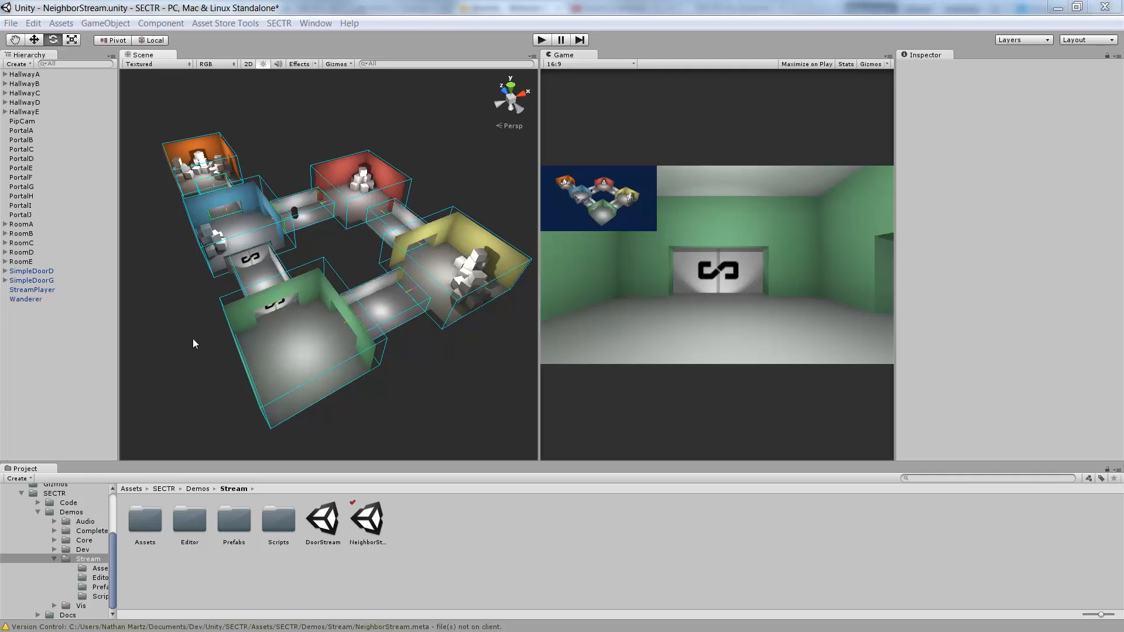
mouse_move(421, 294)
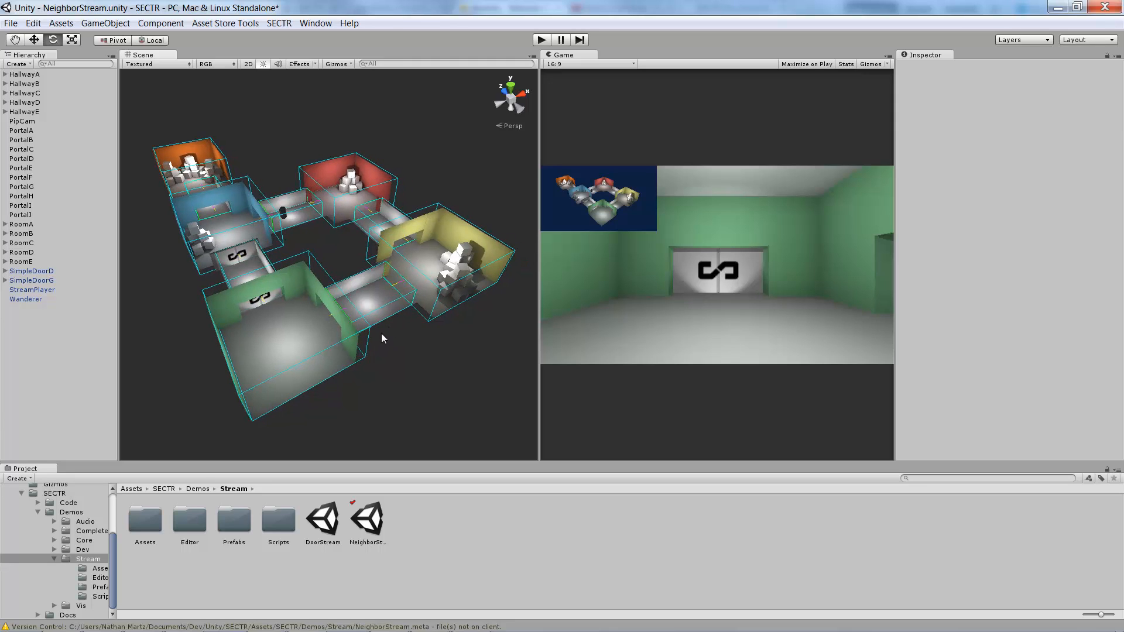
mouse_move(390, 356)
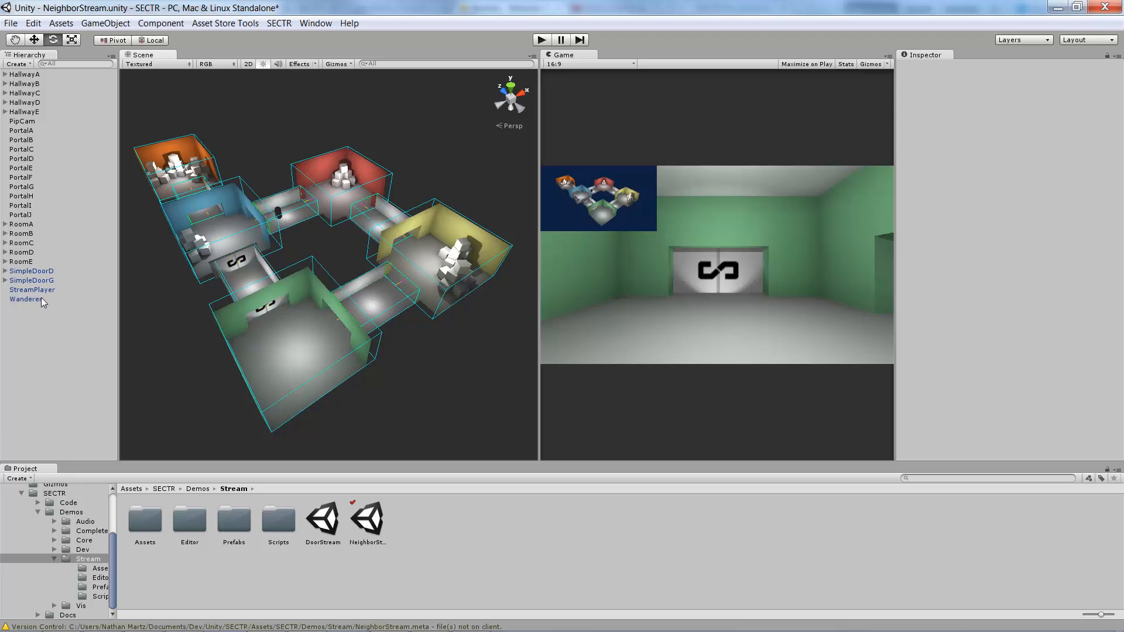
Attach a SECTR Neighbor Loader (Max Depth 1) to the StreamPlayer object
left_click(33, 290)
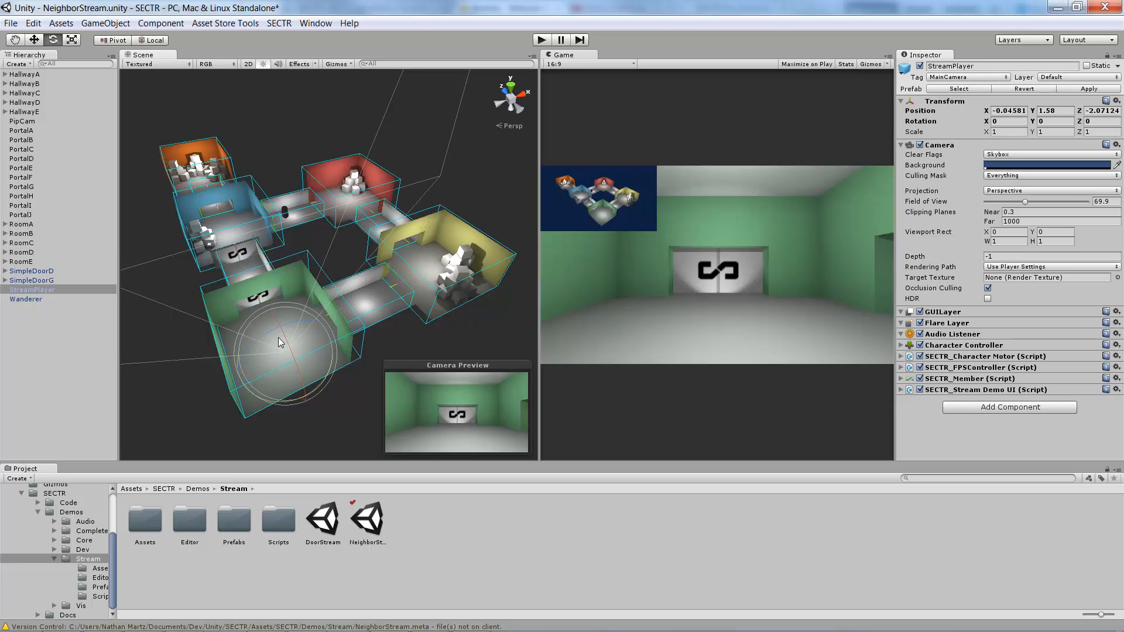
mouse_move(319, 350)
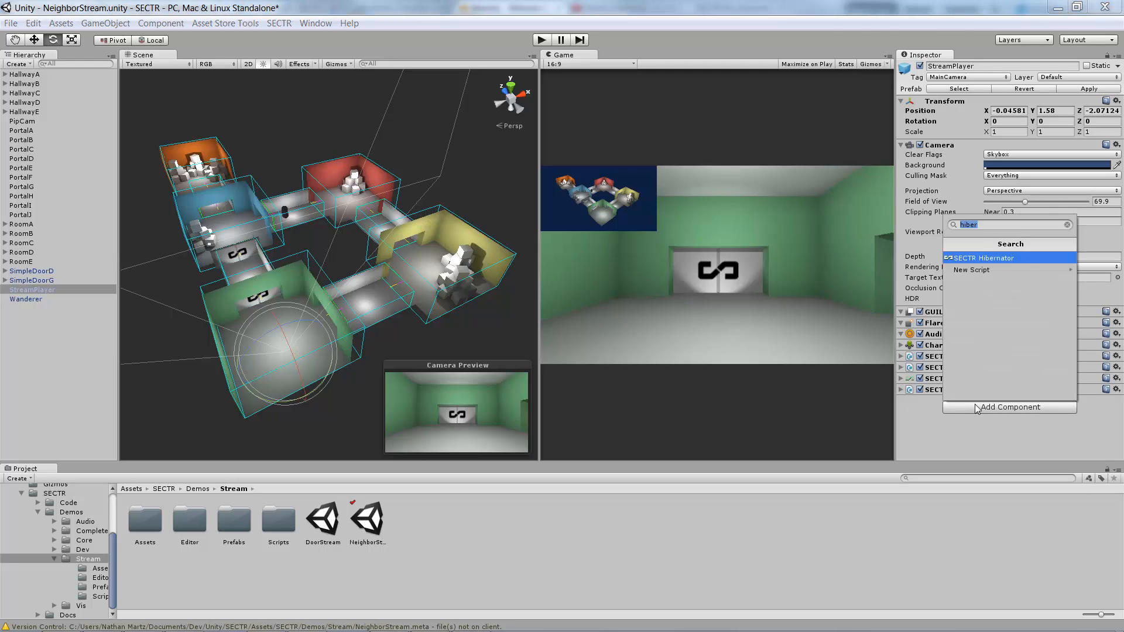
type("nei")
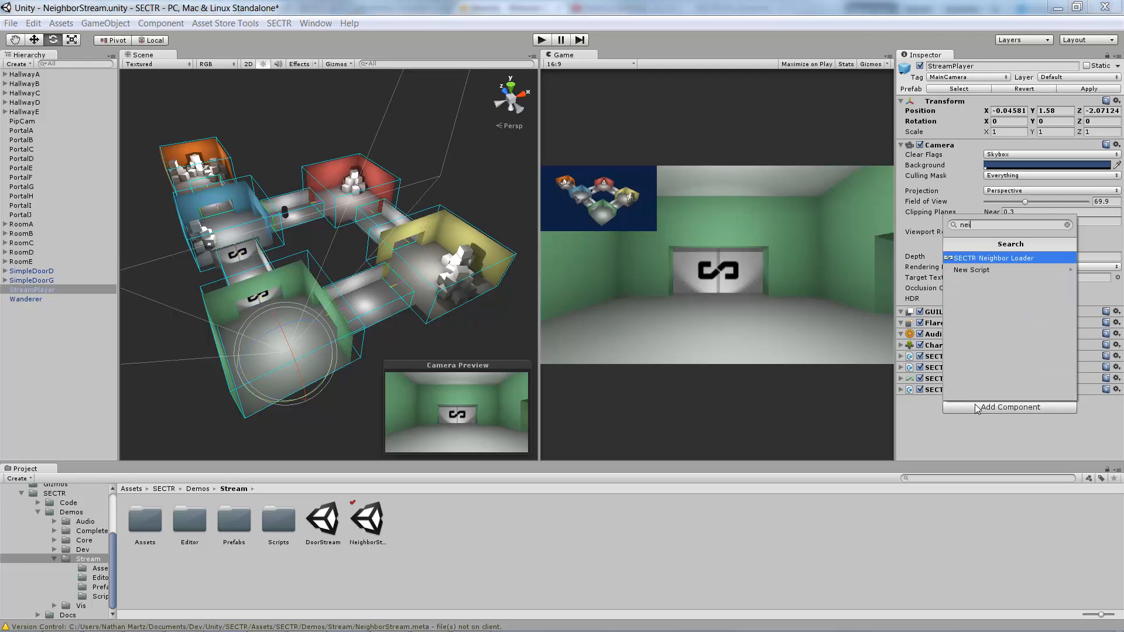
left_click(995, 258)
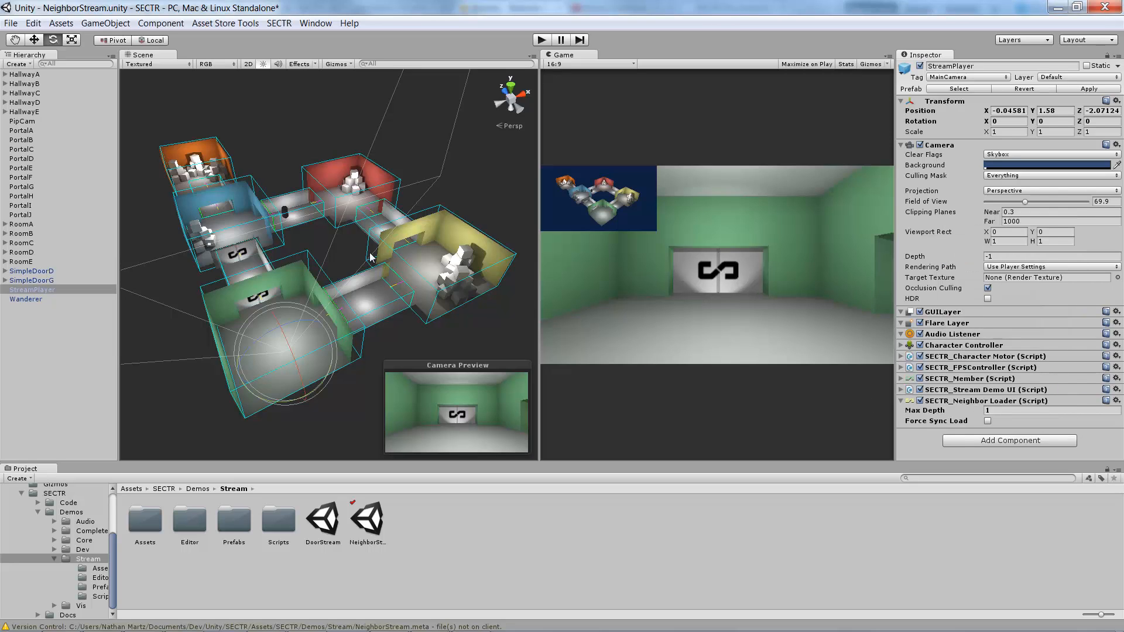
mouse_move(376, 306)
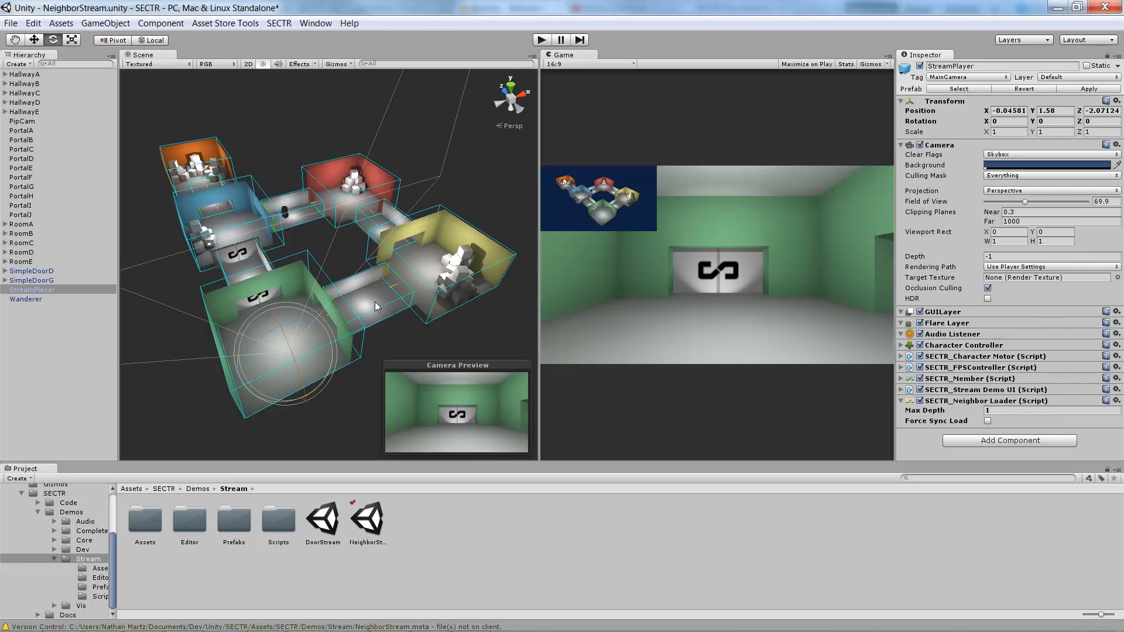
mouse_move(299, 290)
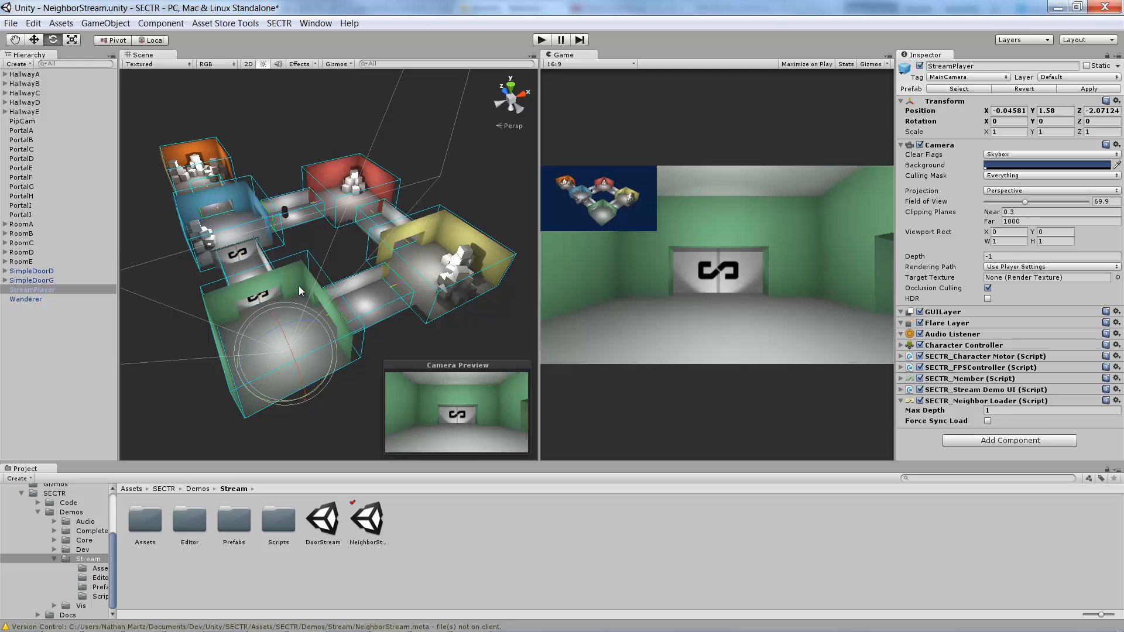
Add a SECTR Hibernator to the Wanderer object, hibernating children, behaviors, colliders and rigid bodies
left_click(26, 299)
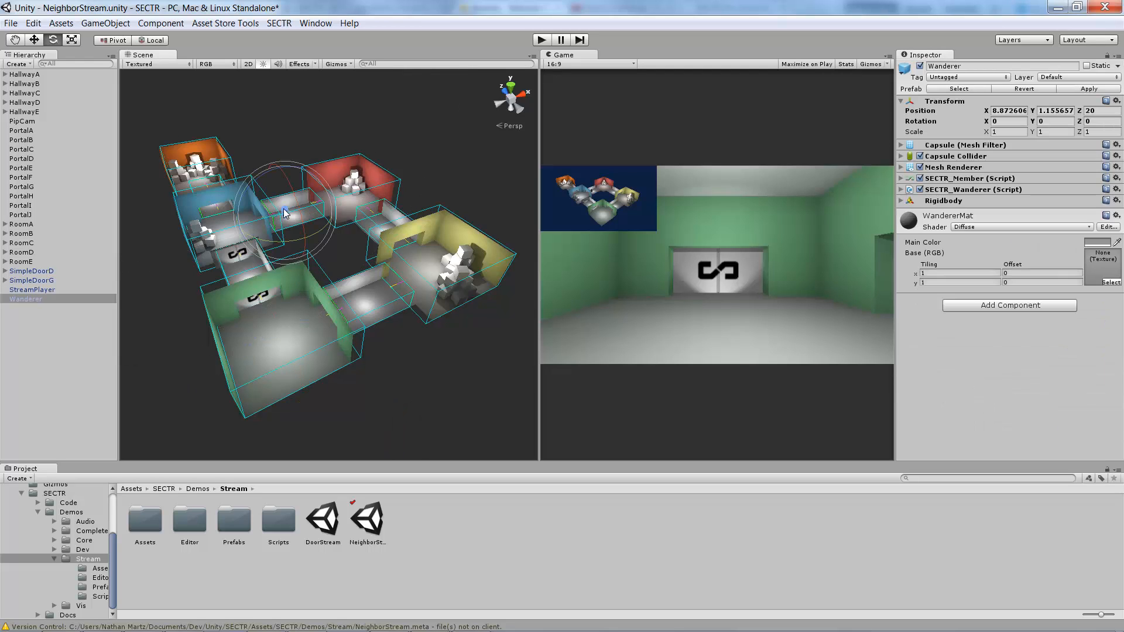
mouse_move(255, 224)
type("hibe")
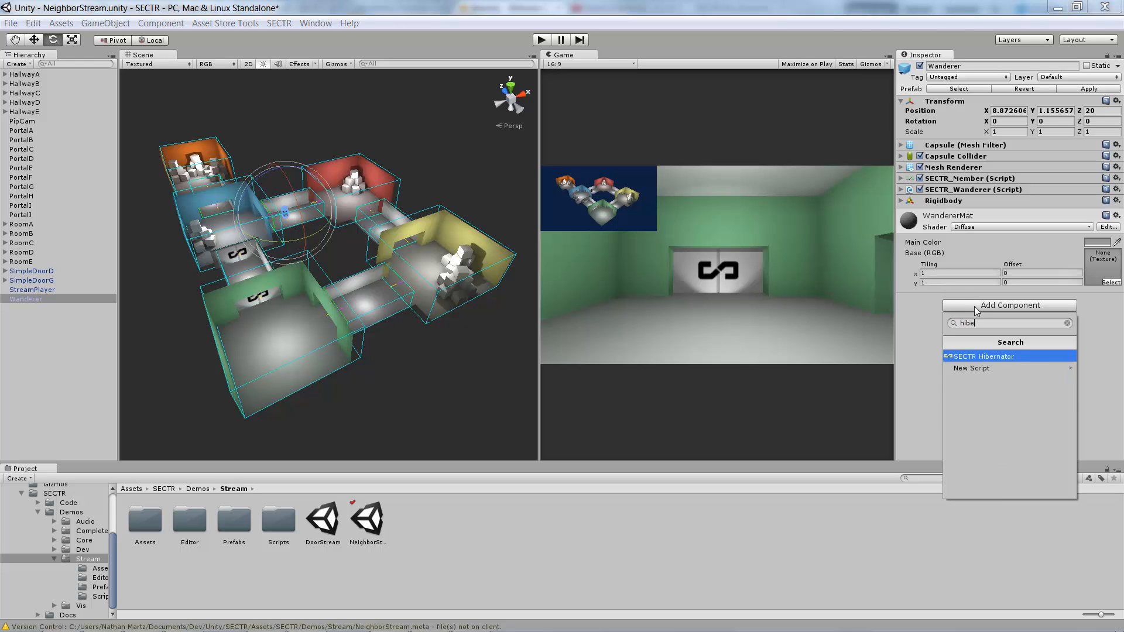
left_click(992, 357)
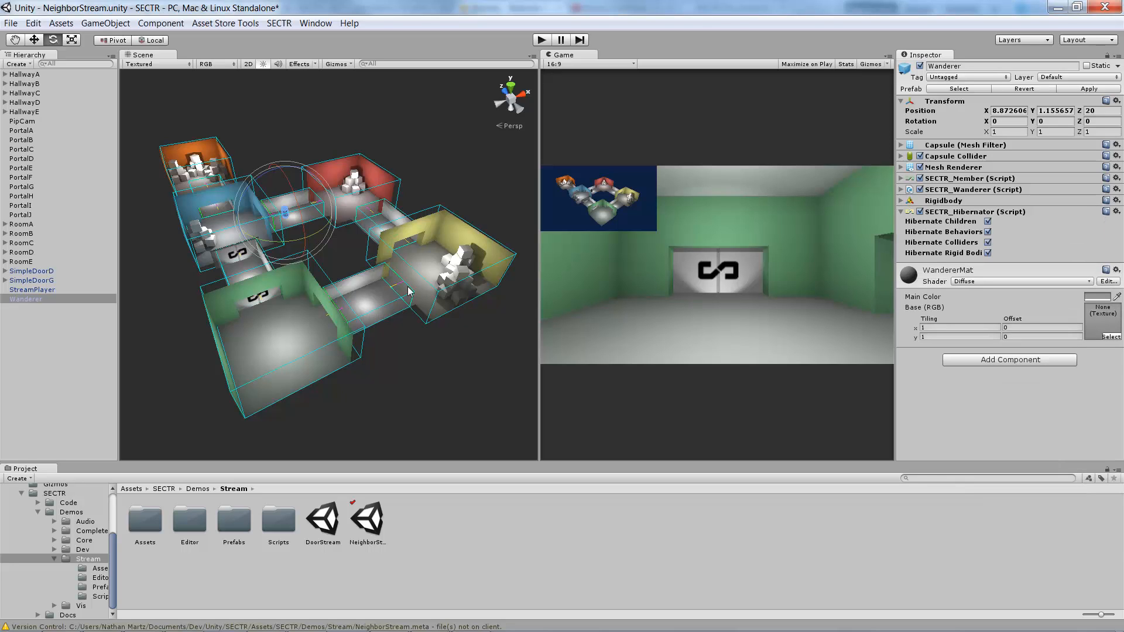
mouse_move(285, 217)
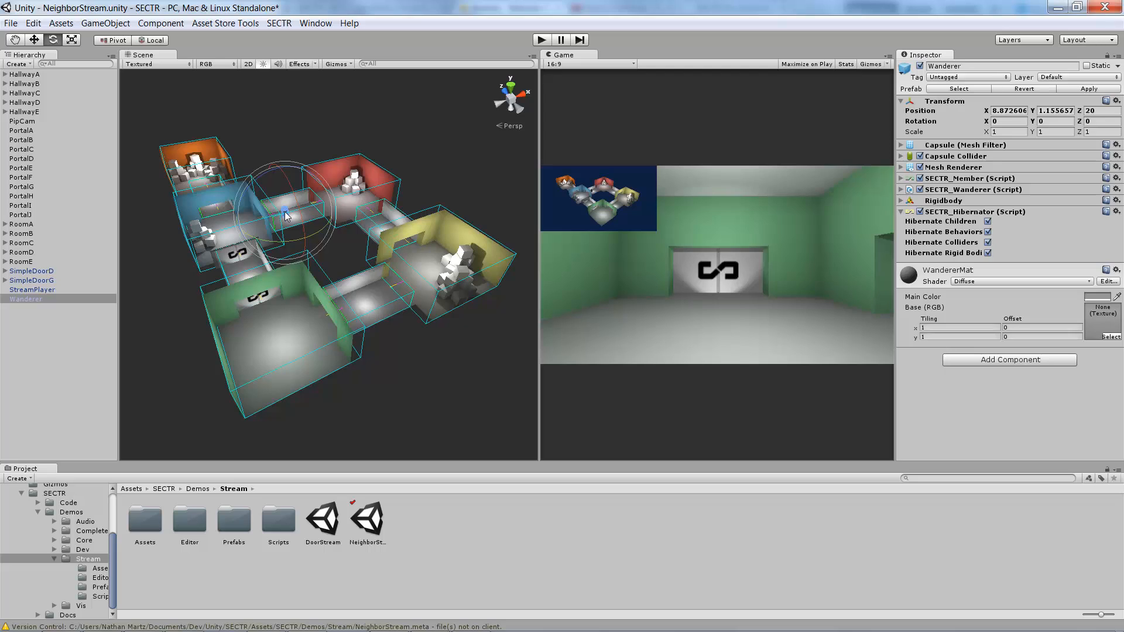
mouse_move(294, 228)
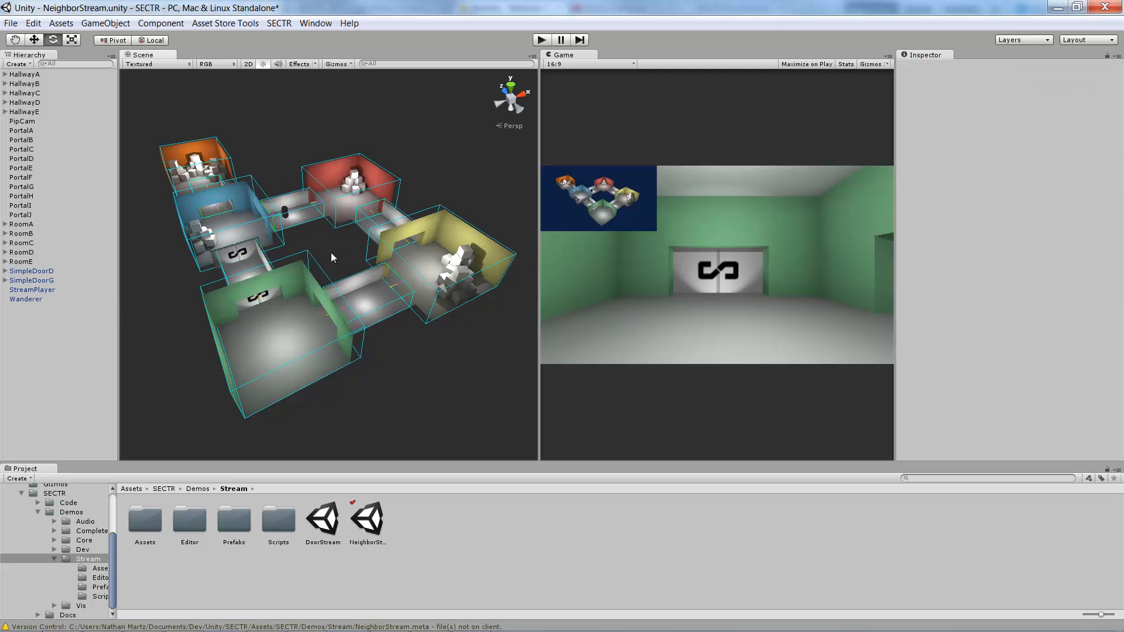
mouse_move(341, 260)
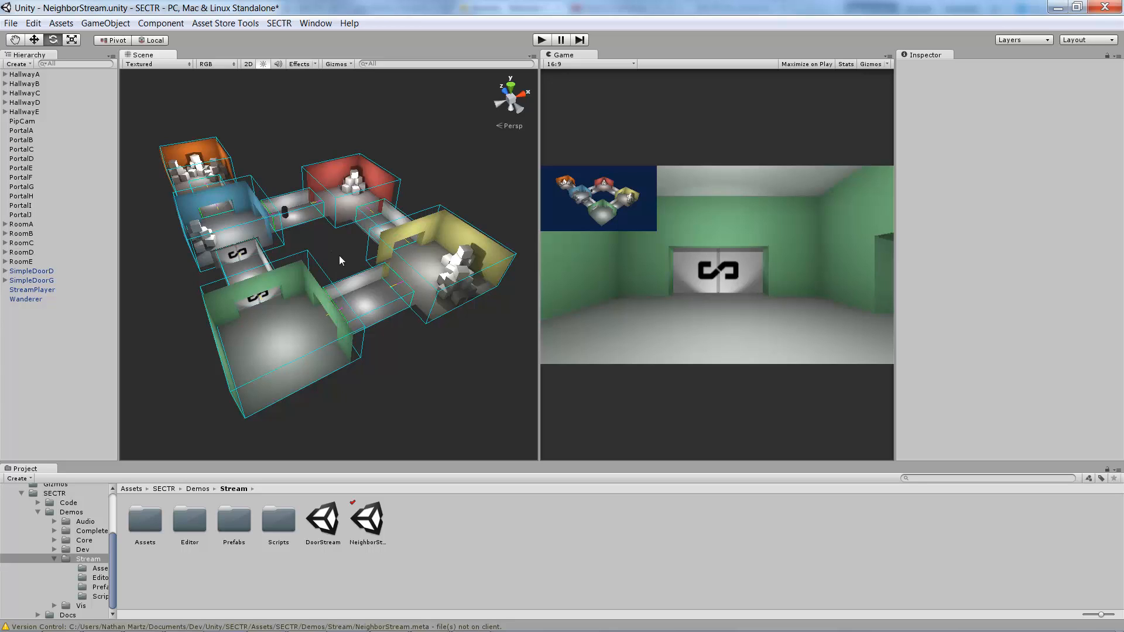
mouse_move(315, 23)
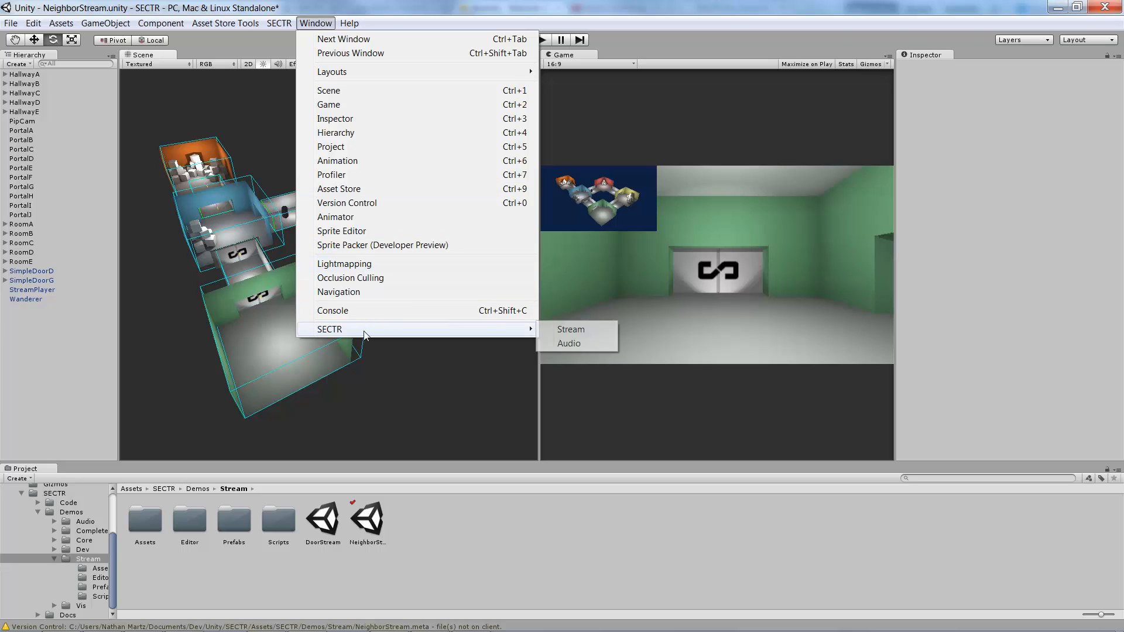
Export All Sectors from the SECTR Stream window, leaving empty room outlines
left_click(571, 329)
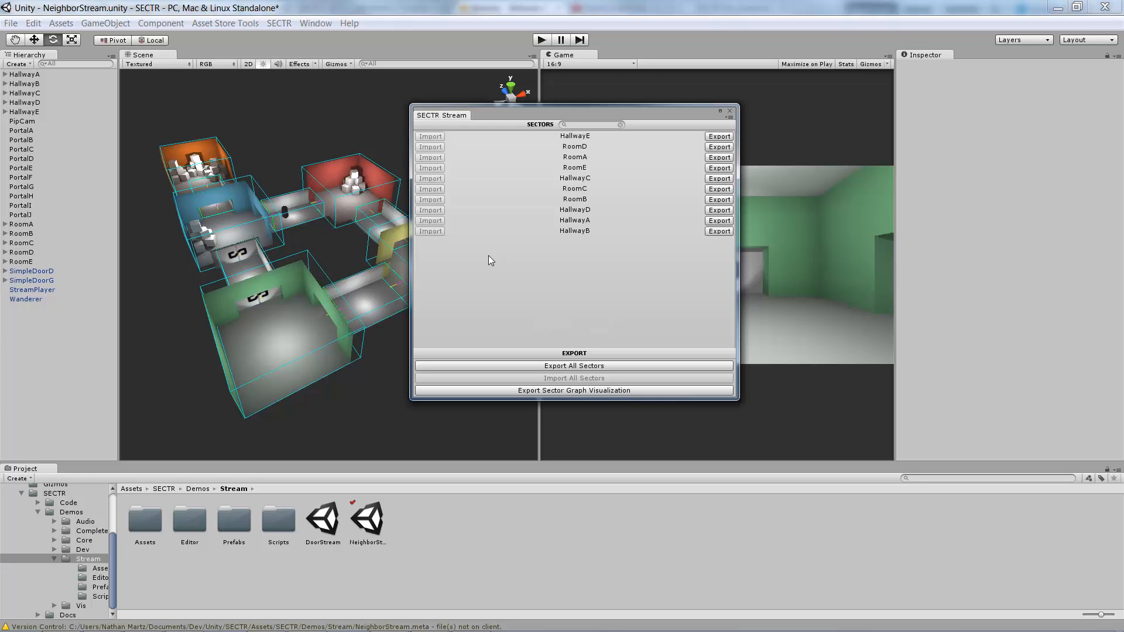
mouse_move(541, 293)
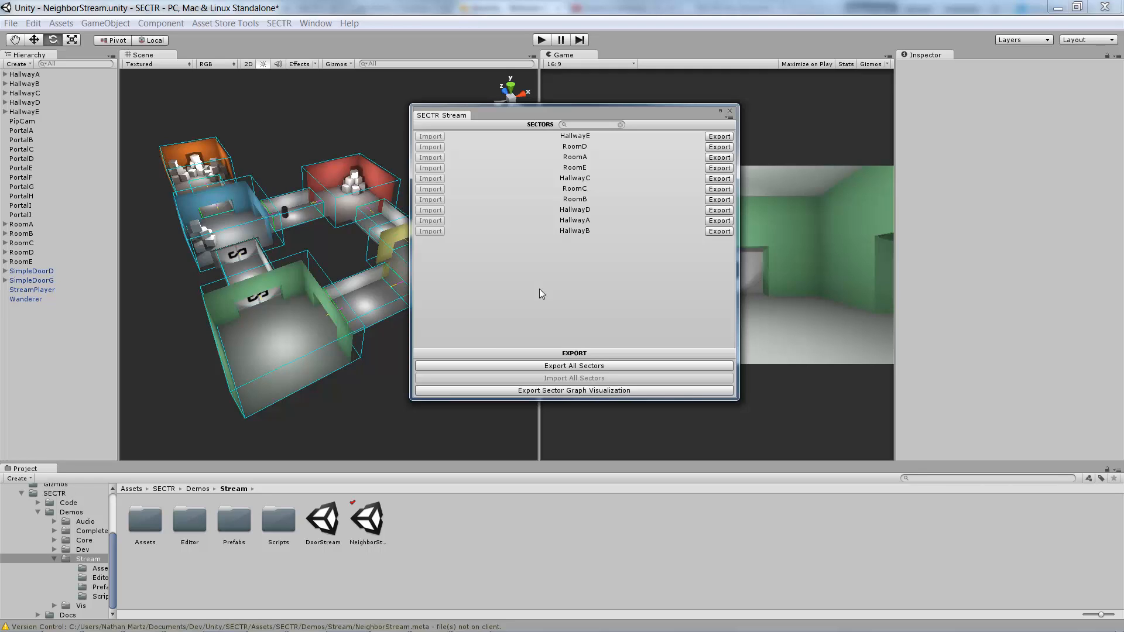
mouse_move(559, 351)
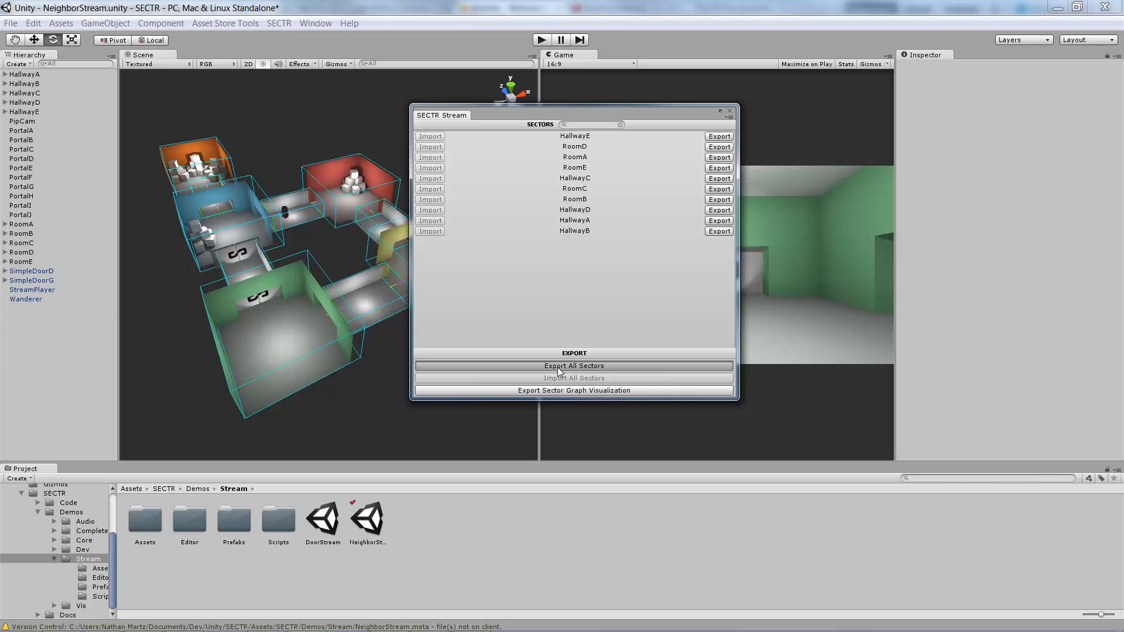
left_click(574, 365)
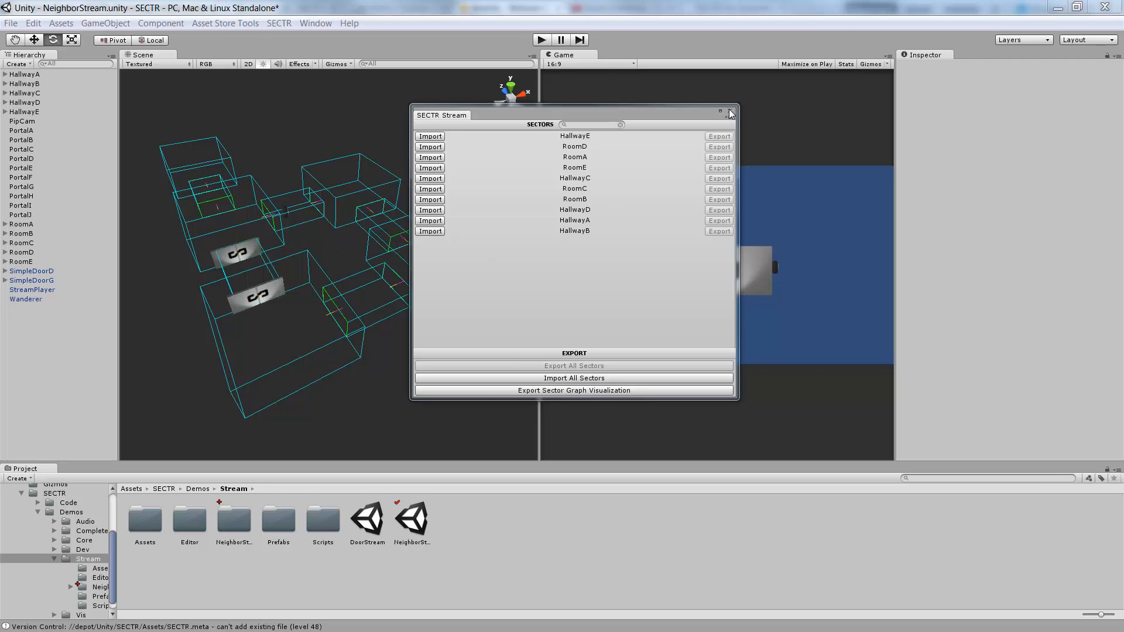
Close the SECTR Stream window, leaving sector outlines and portal doors visible
left_click(730, 112)
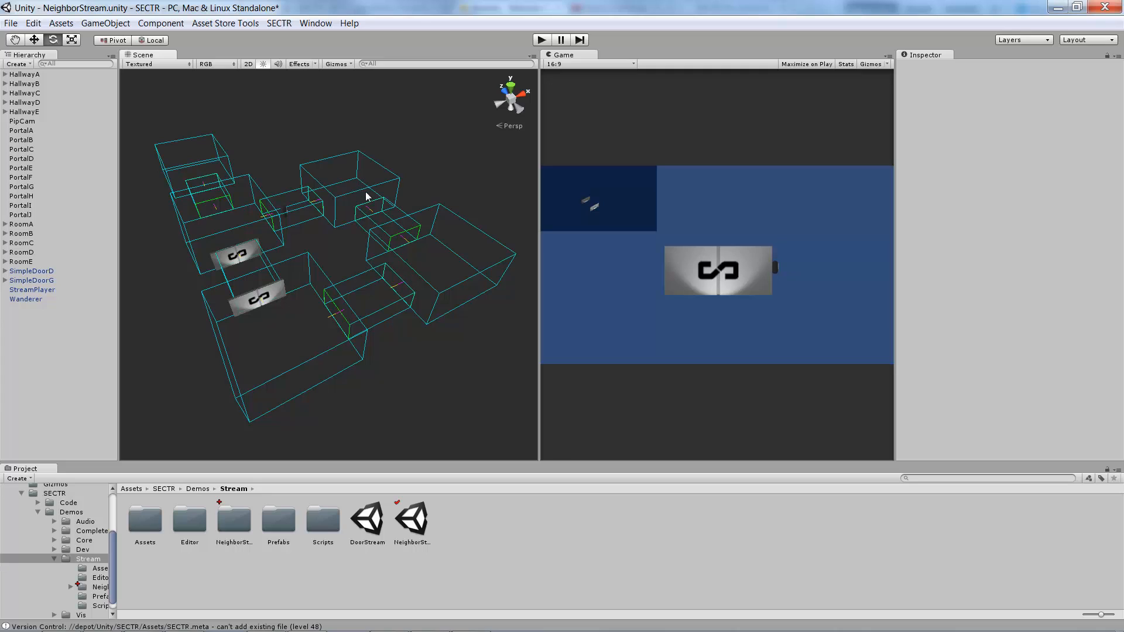
mouse_move(230, 302)
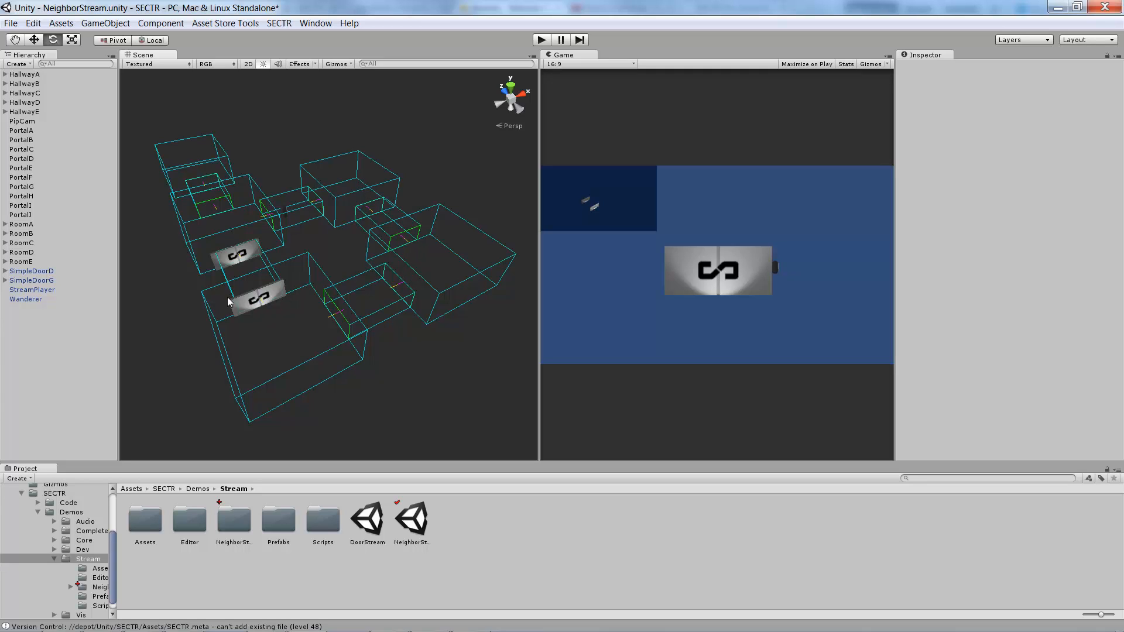
mouse_move(304, 258)
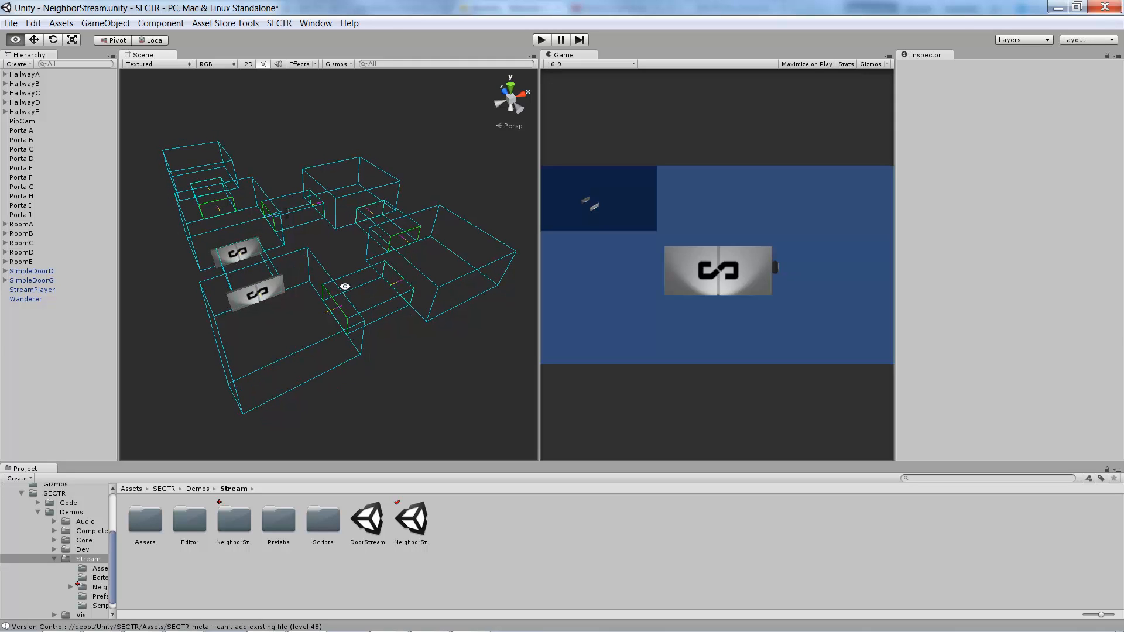
mouse_move(118, 509)
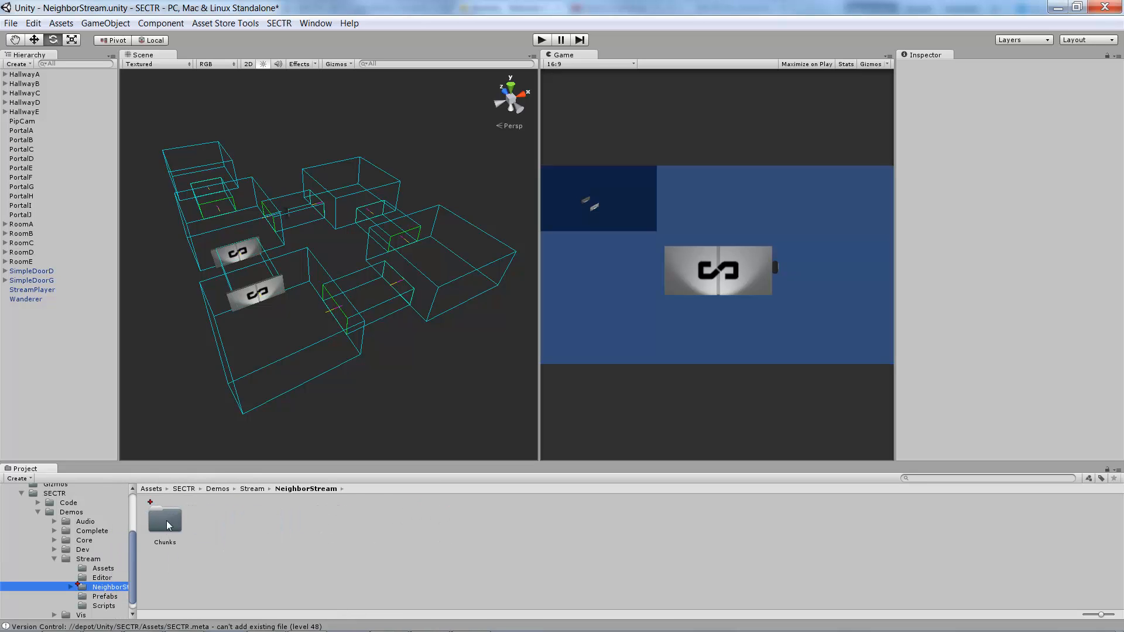
double_click(164, 517)
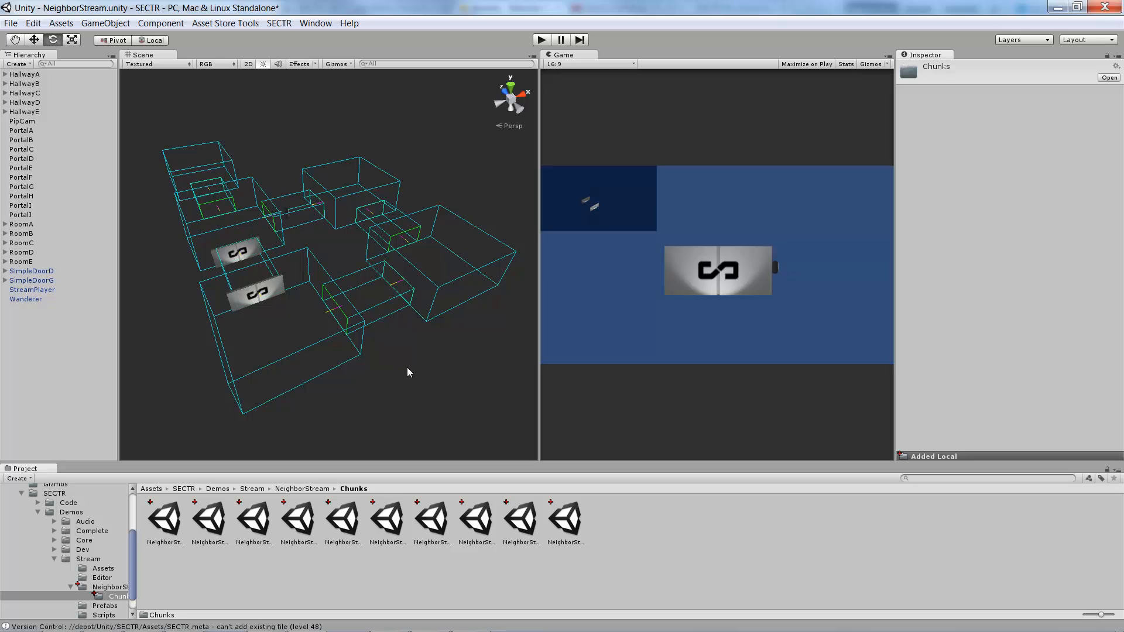
mouse_move(568, 170)
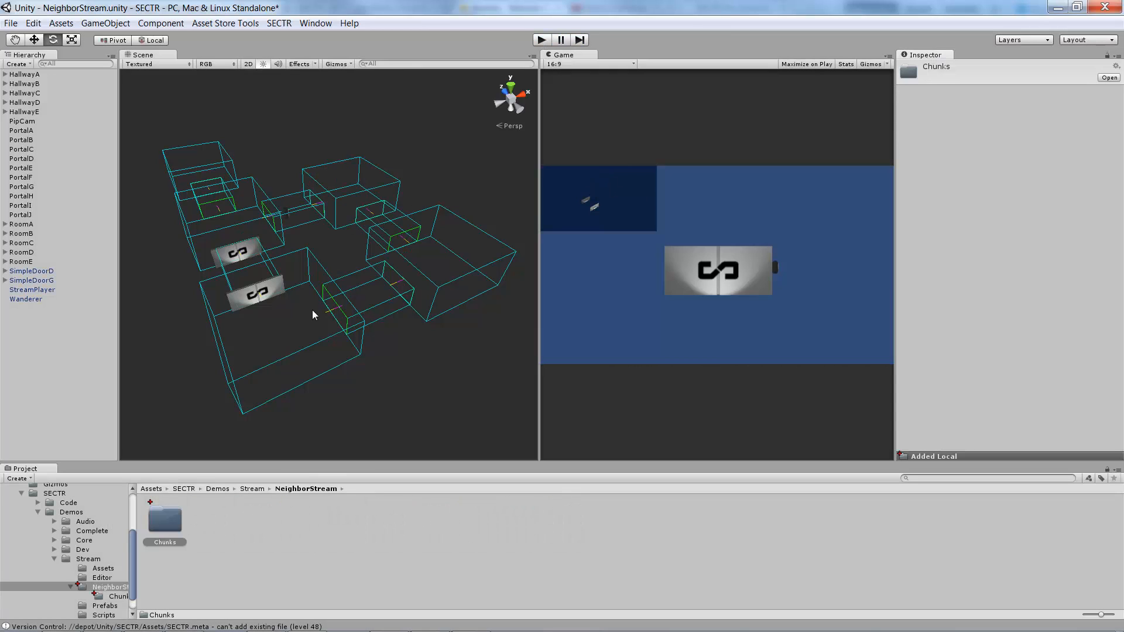
Set Max Depth to 2 in the StreamPlayer's SECTR Neighbor Loader
left_click(32, 290)
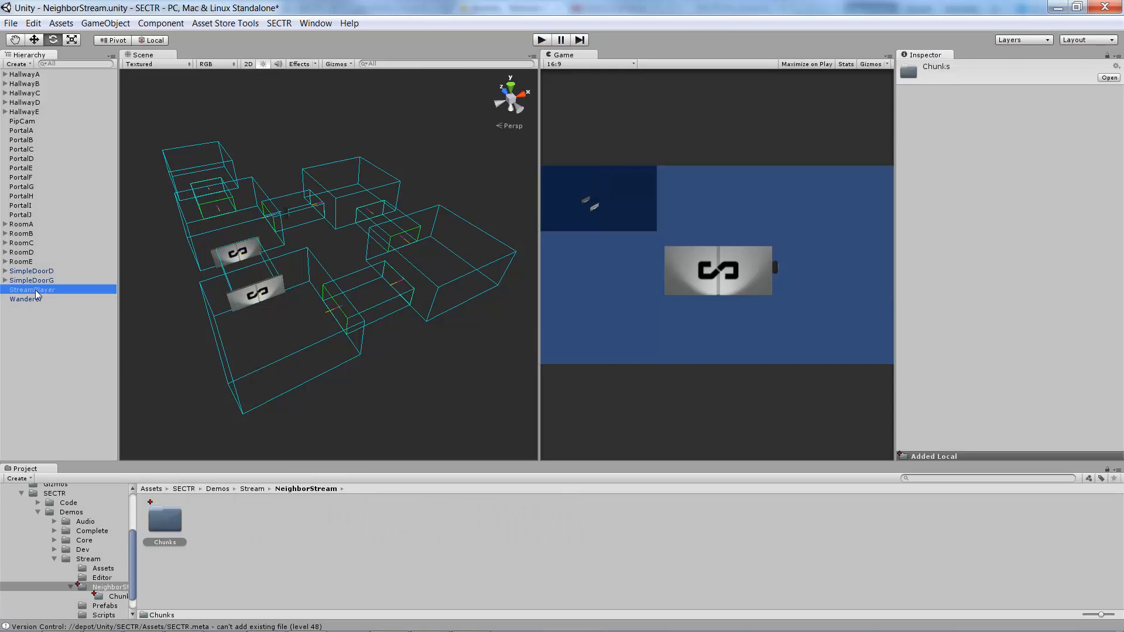
left_click(32, 290)
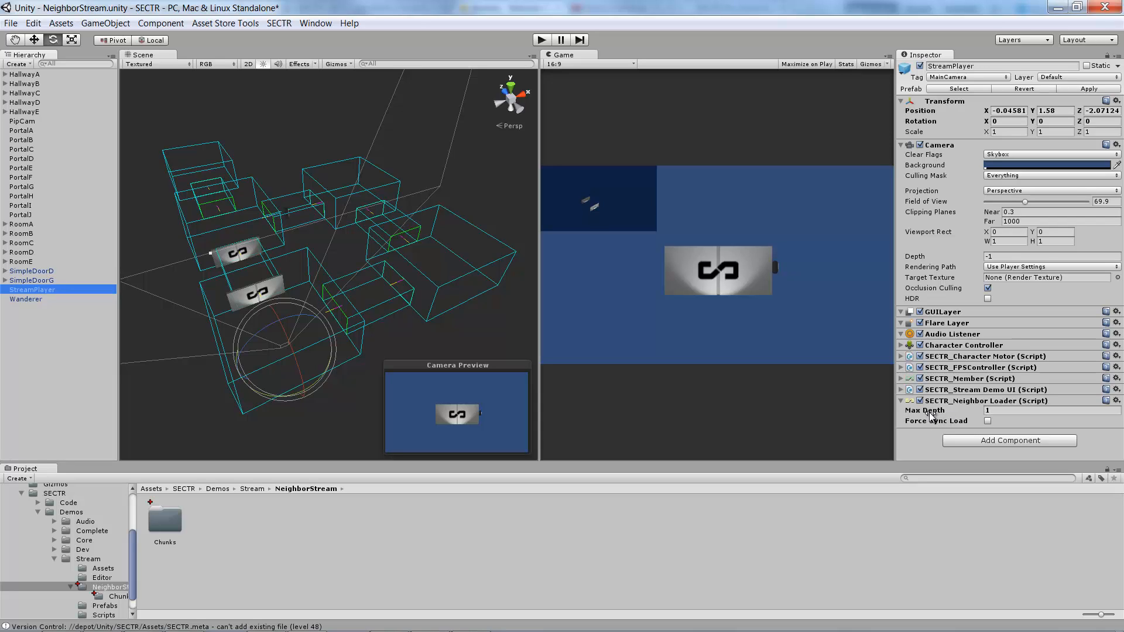
mouse_move(925, 410)
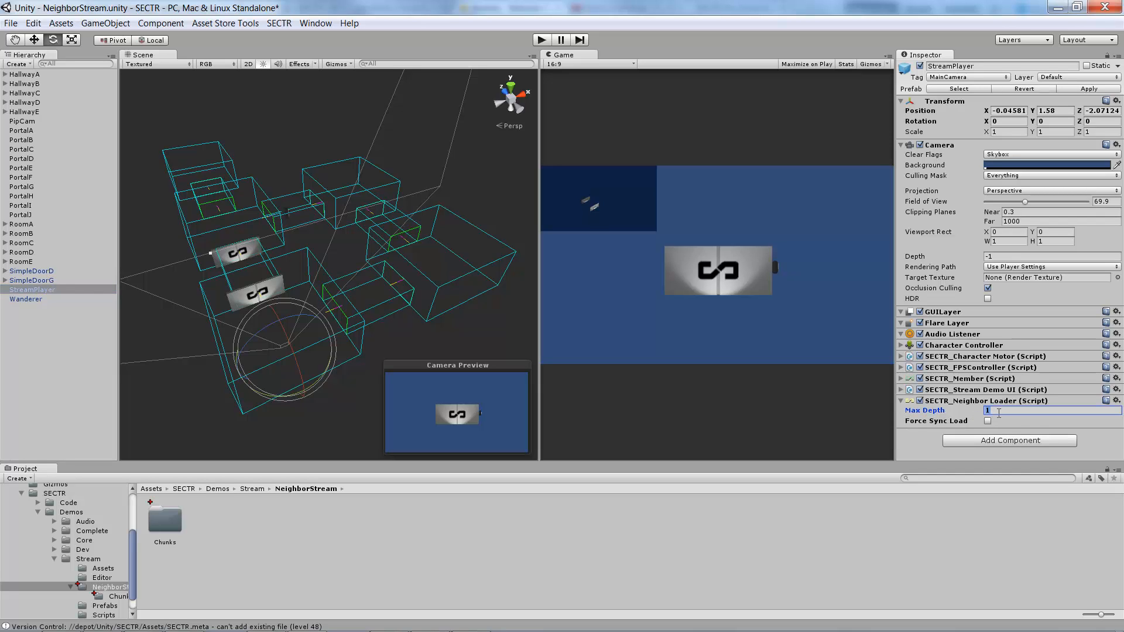
type("2")
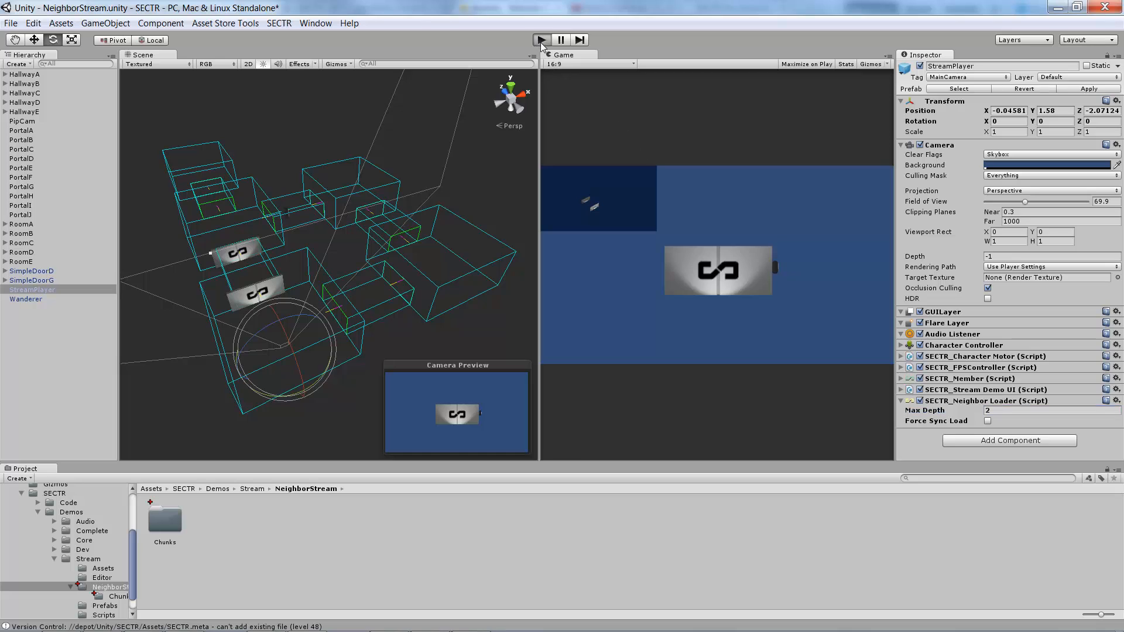